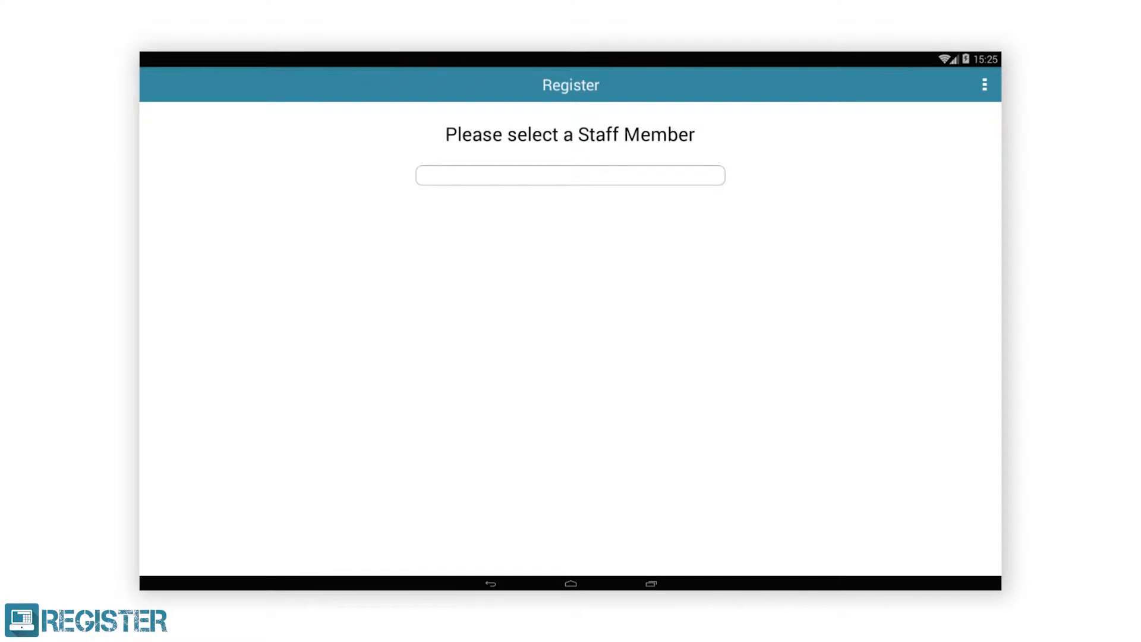
Step: Reach the Settings screen from the staff selection screen's overflow menu
left_click(983, 84)
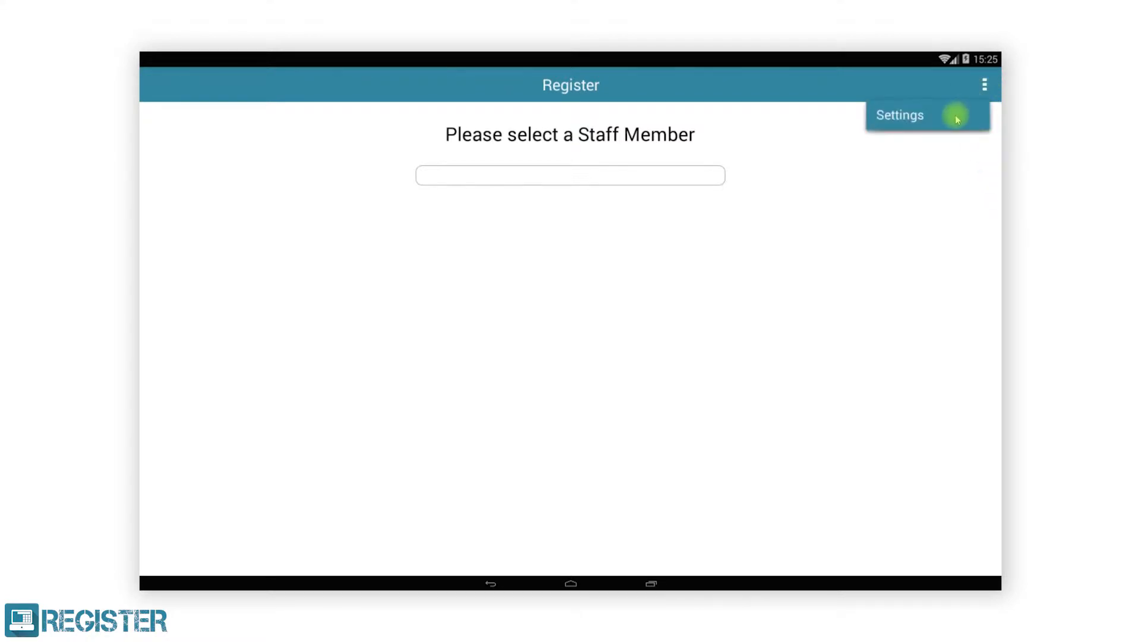
left_click(899, 116)
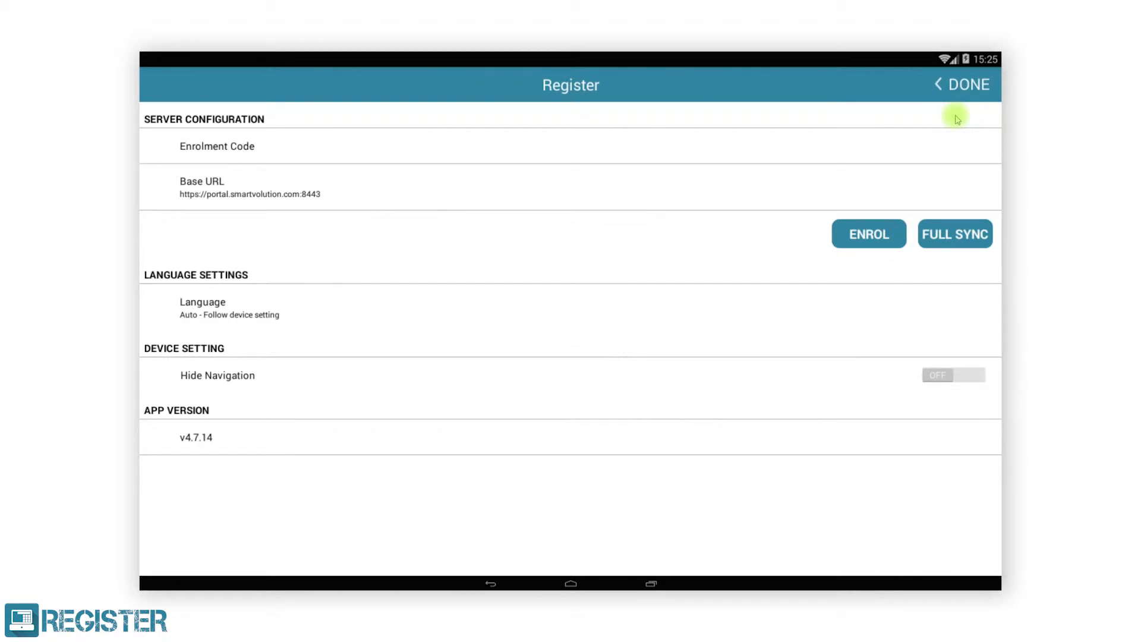
Step: Enter the enrolment code in server configuration and confirm it
left_click(217, 145)
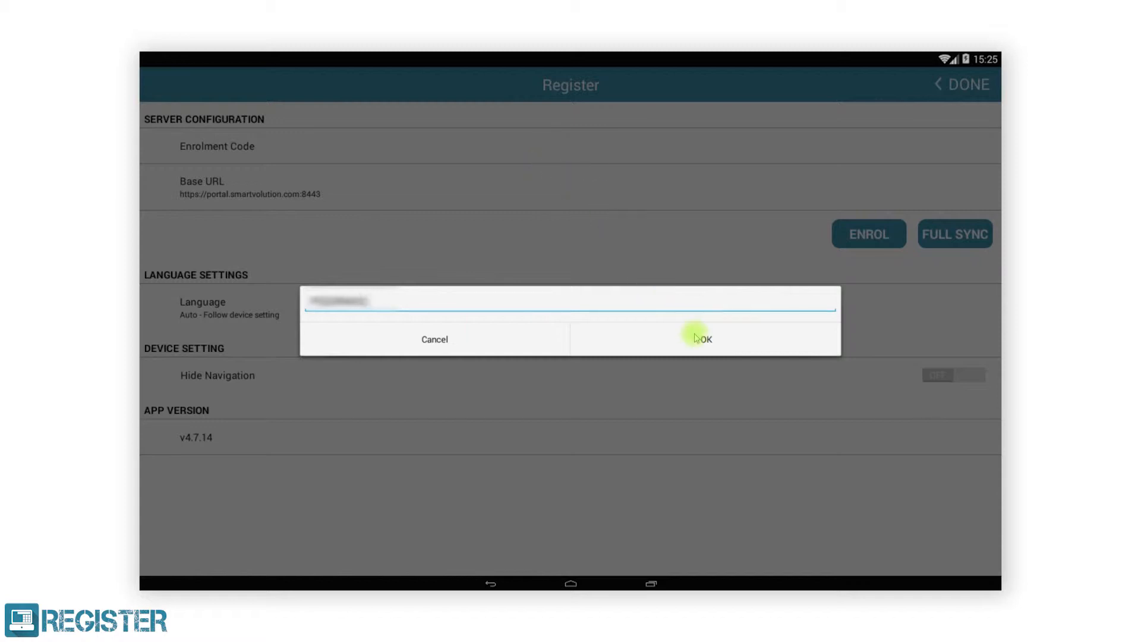
left_click(703, 339)
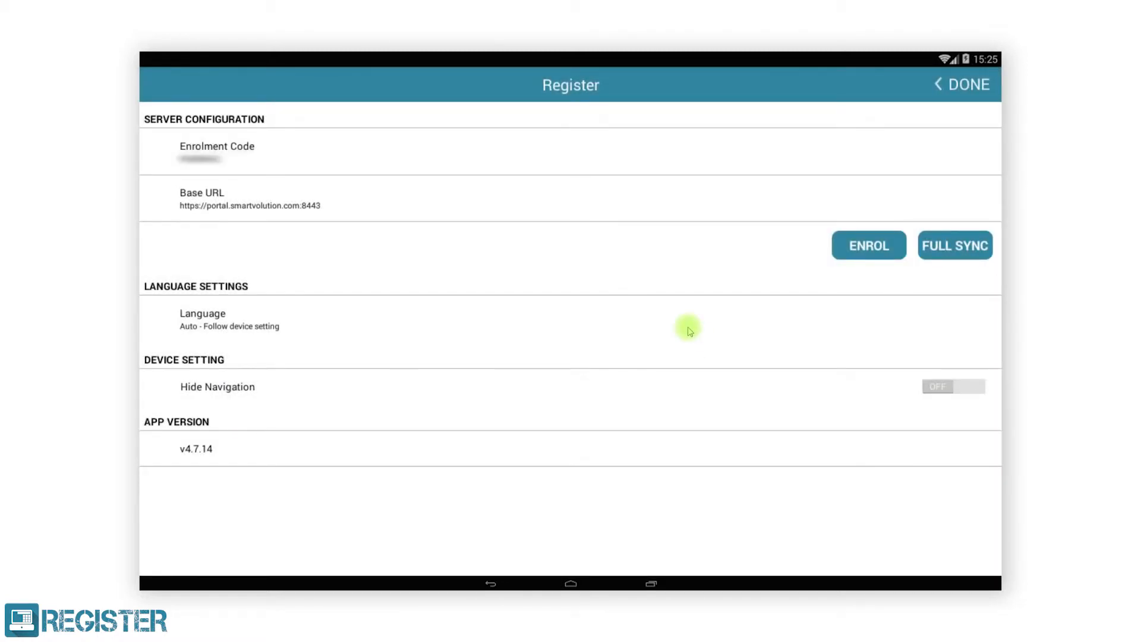
Step: Enrol the device so the staff list with in/out status loads
left_click(867, 245)
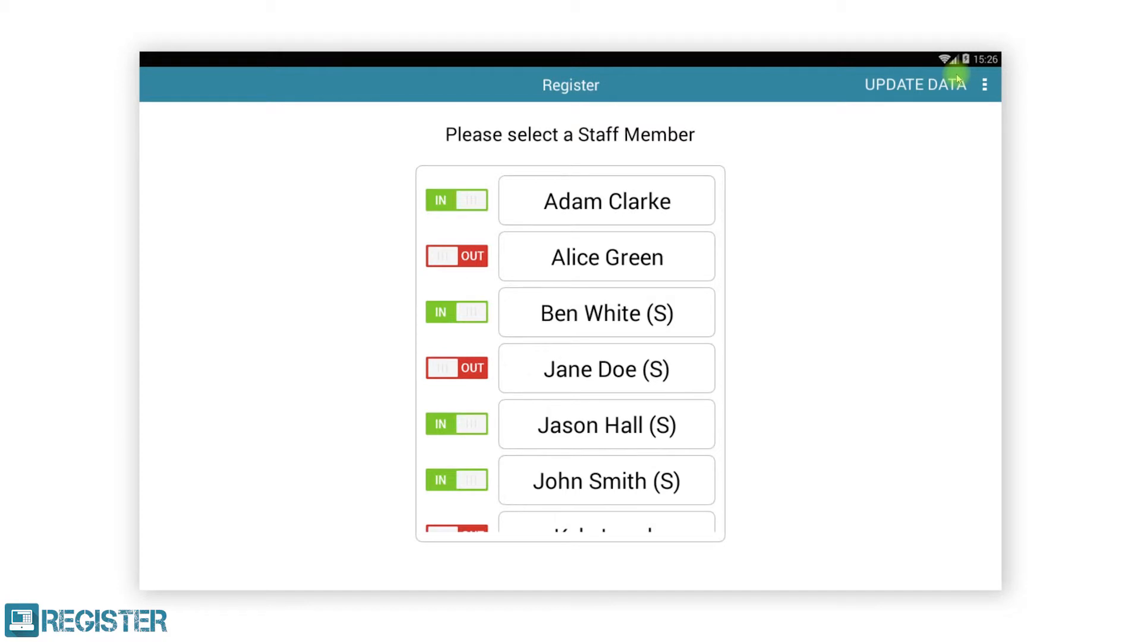
Step: Return to Settings, switch Hide Navigation on and run a full sync
left_click(984, 84)
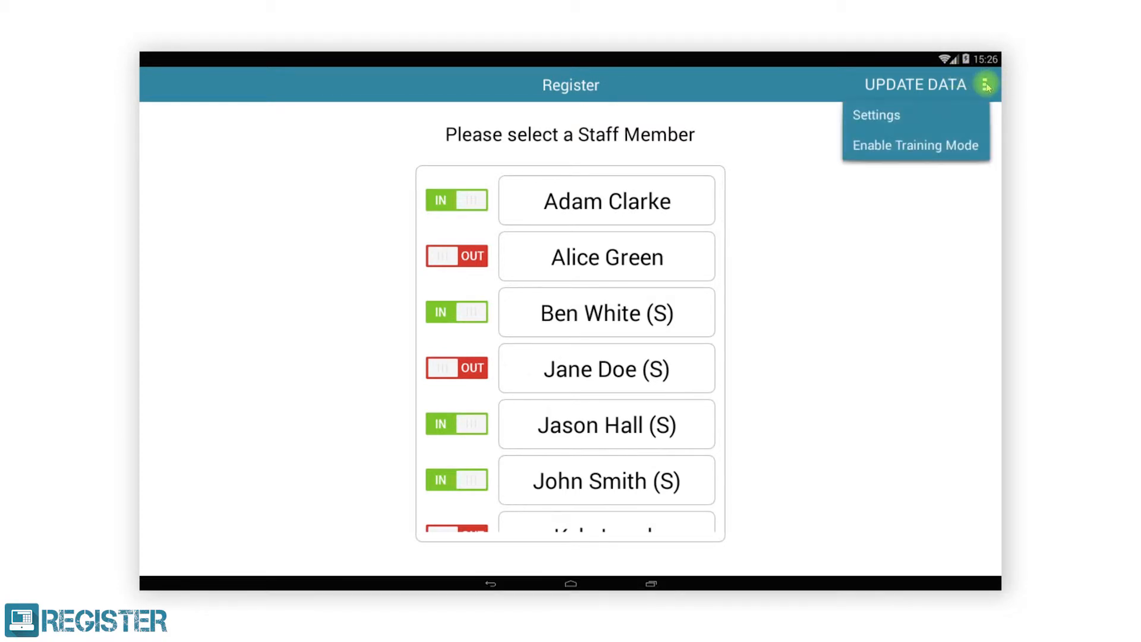
left_click(876, 116)
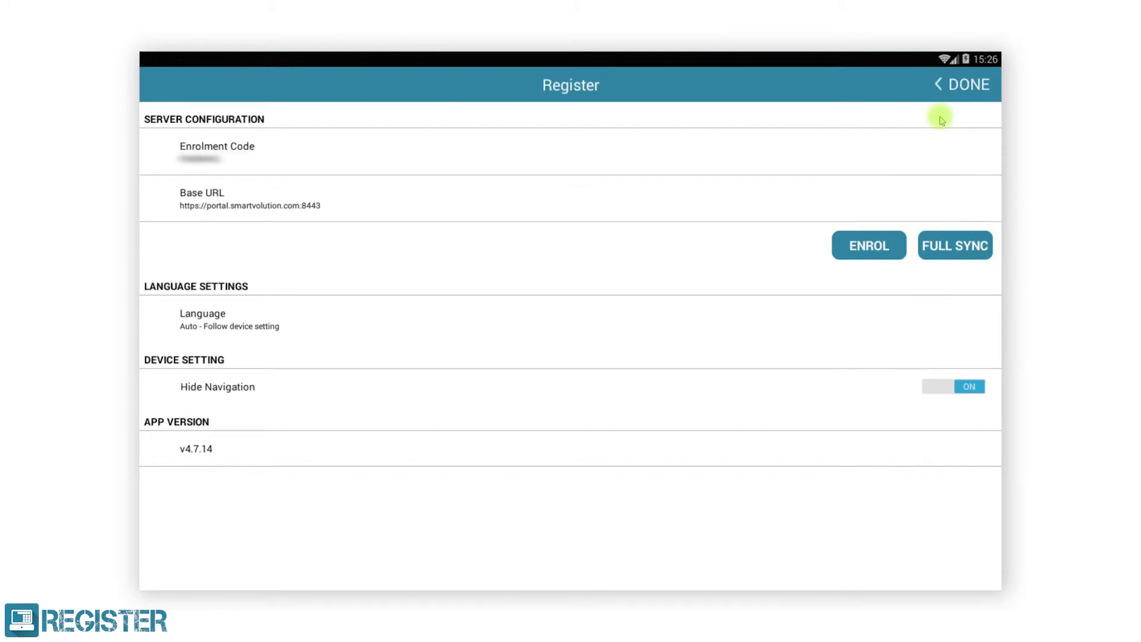
left_click(955, 244)
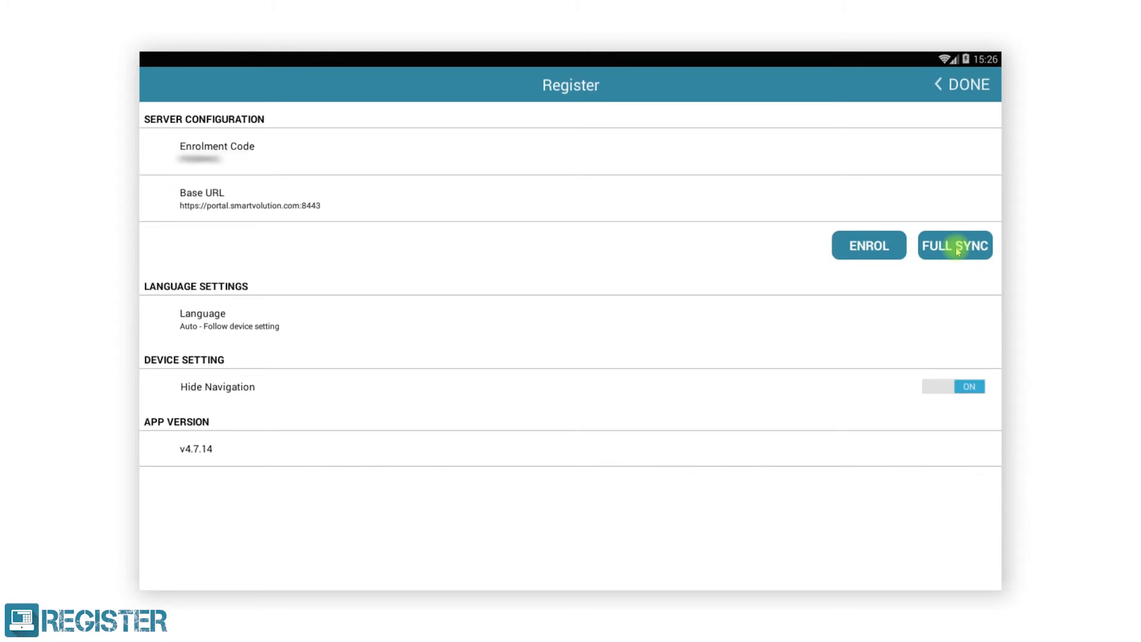
Step: Switch the interface language to French, then to English (United Kingdom)
left_click(229, 318)
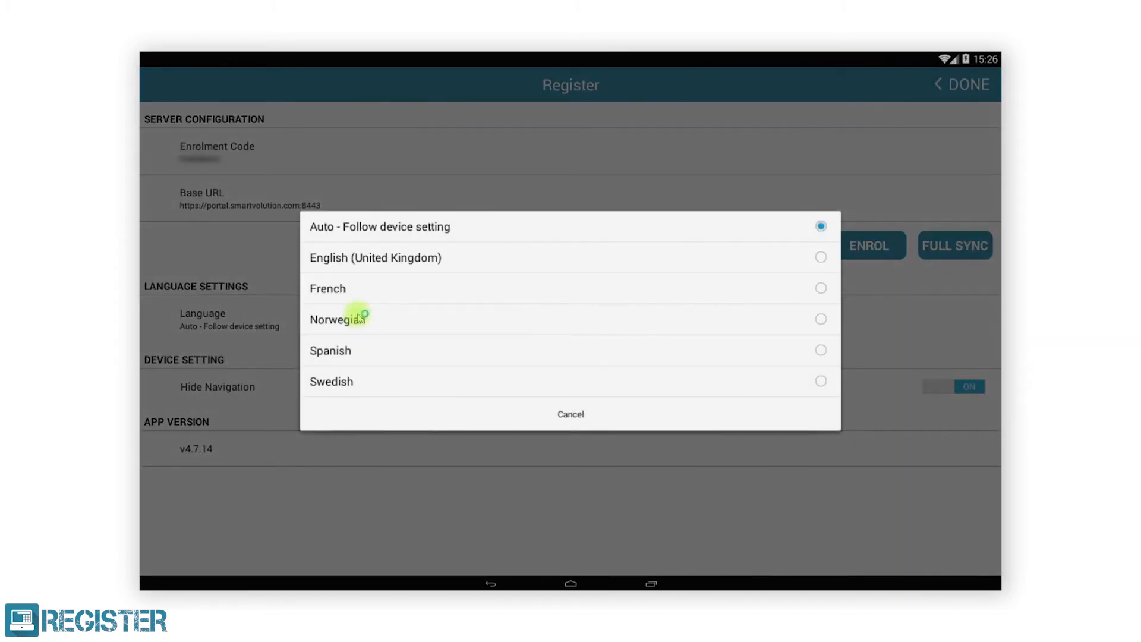
left_click(327, 287)
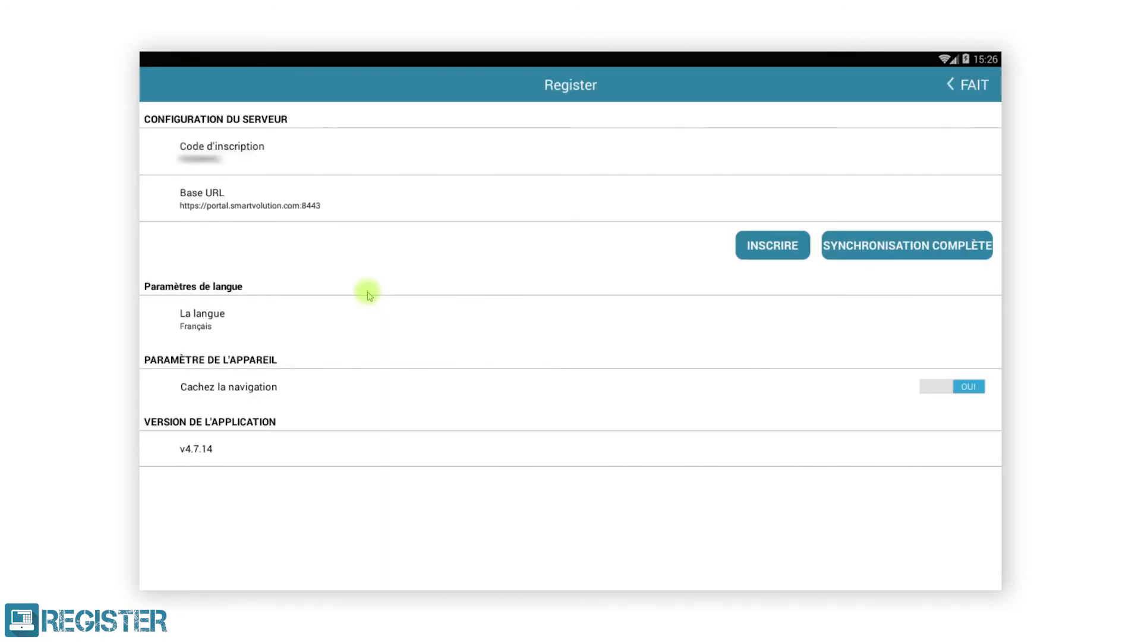
left_click(202, 318)
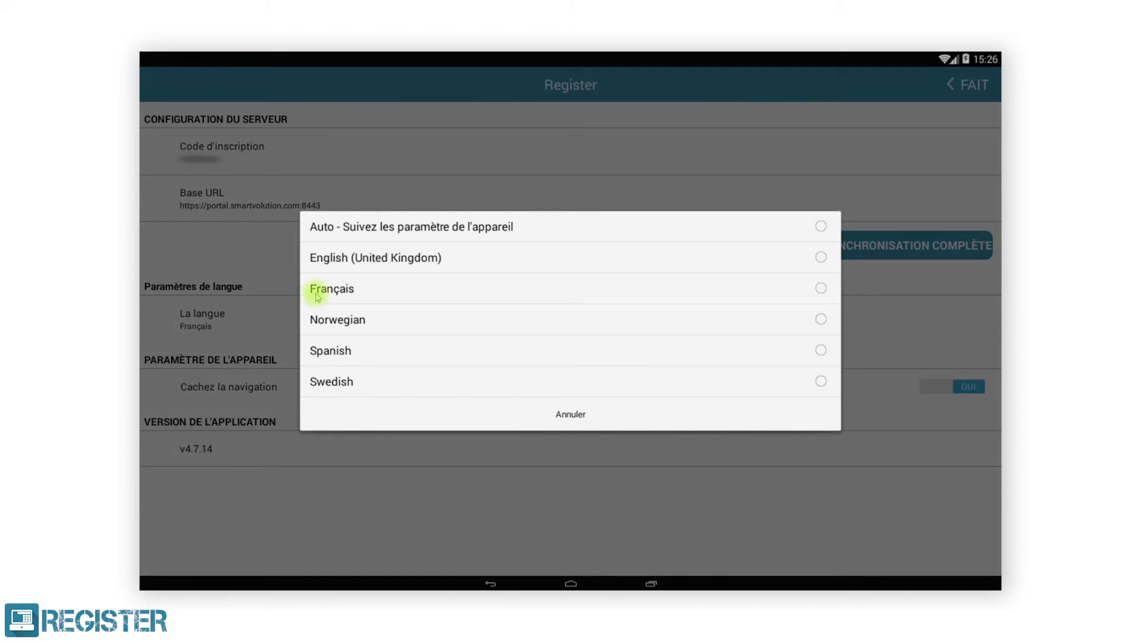
left_click(375, 256)
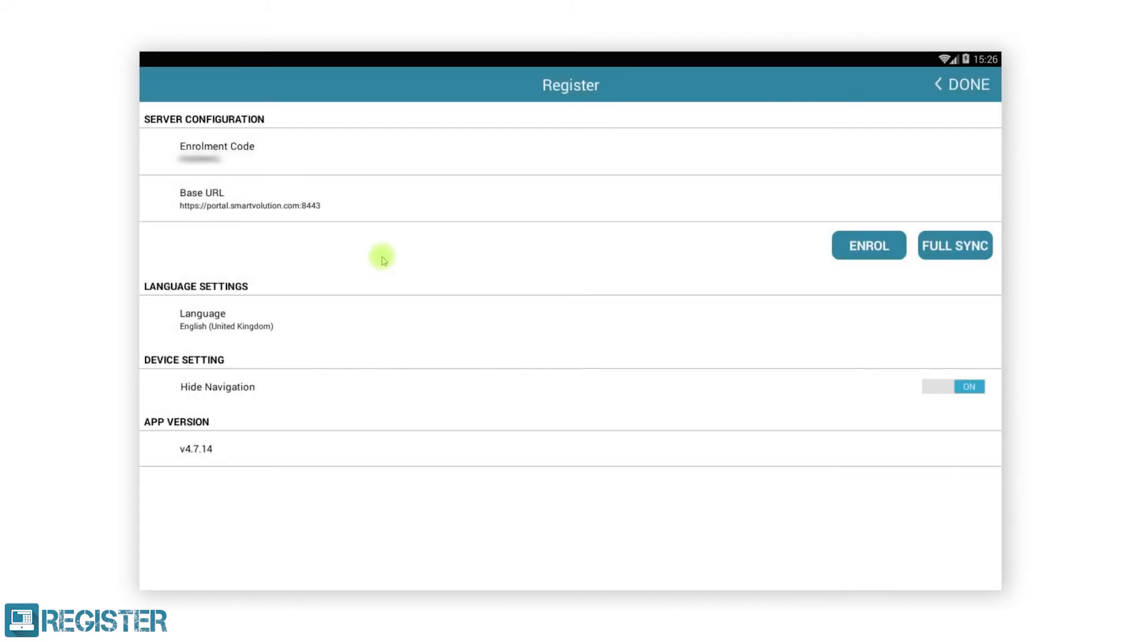